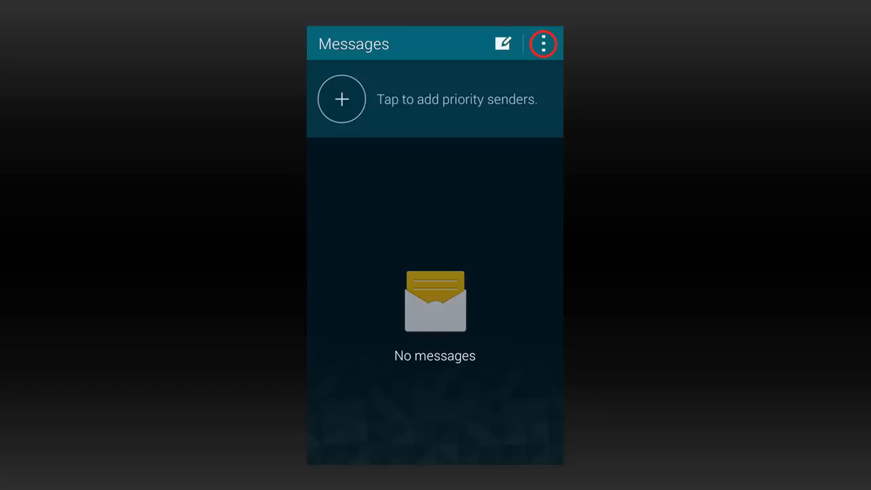
# - Show the More options overflow menu over the empty Messages inbox
pyautogui.click(543, 44)
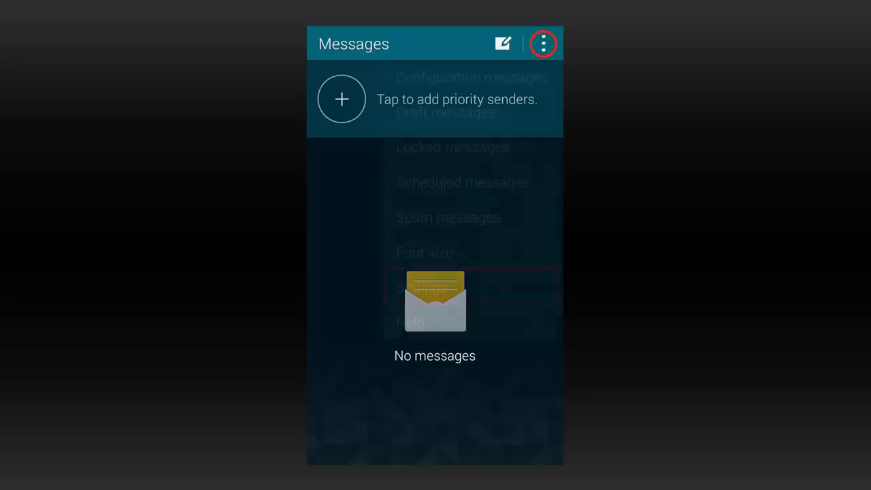
pyautogui.click(543, 43)
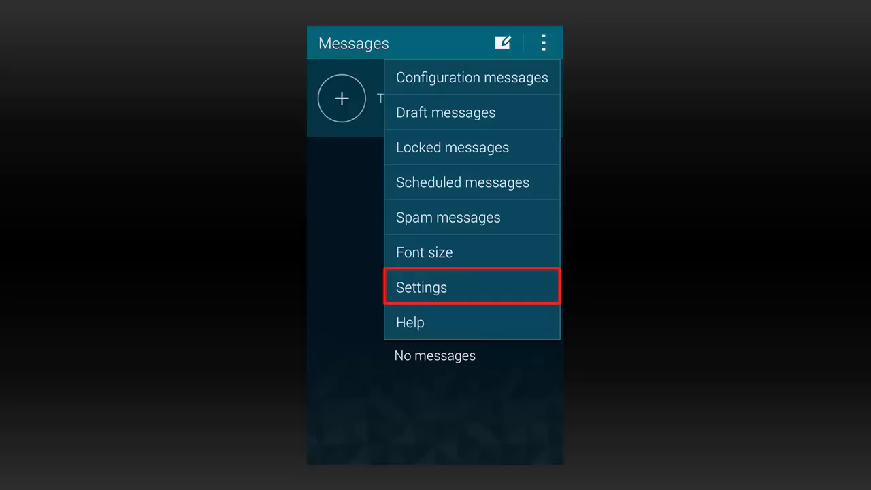
# - Go into Settings and reach the Multimedia messages settings page
pyautogui.click(420, 286)
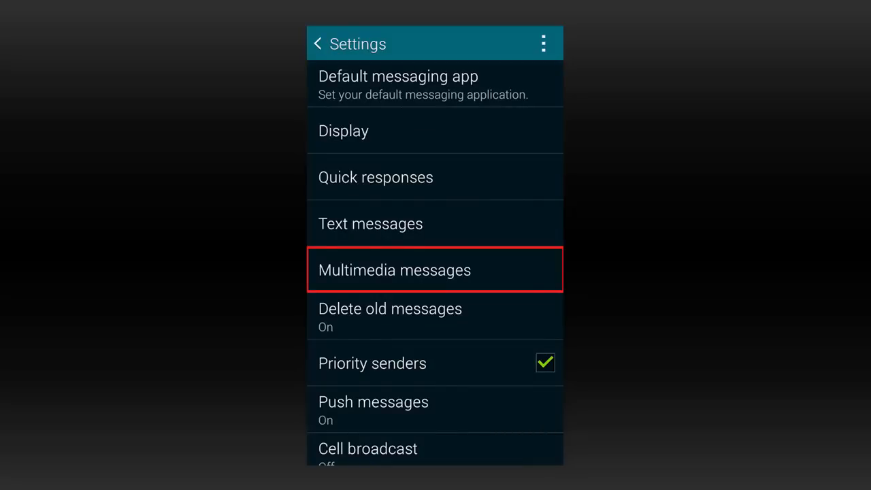
pyautogui.click(395, 269)
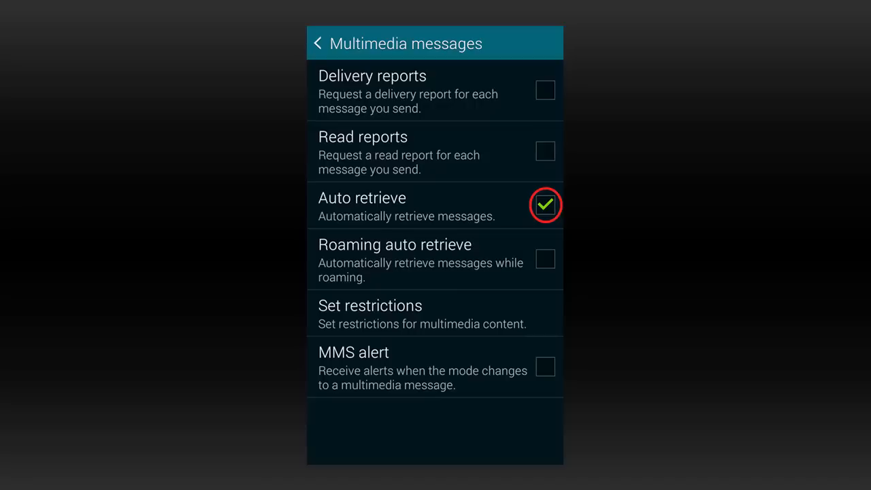
# - Uncheck Auto retrieve so MMS no longer downloads automatically, greying out Roaming auto retrieve
pyautogui.click(545, 205)
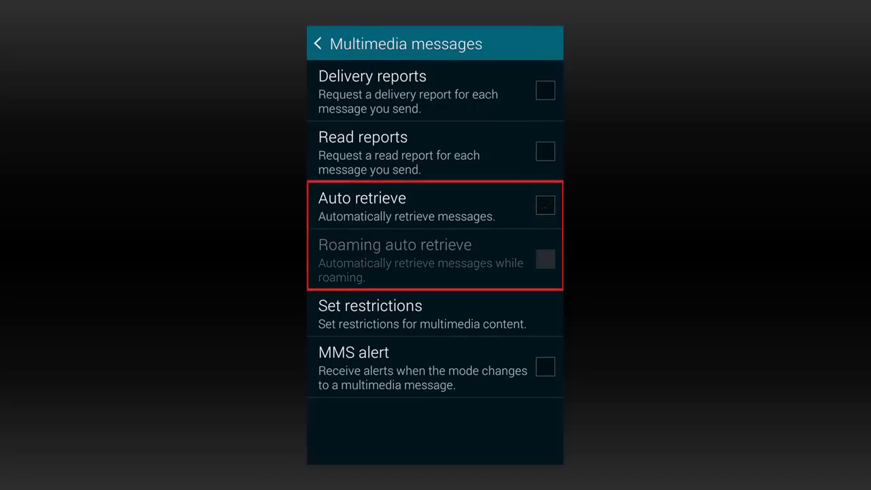
pyautogui.click(545, 205)
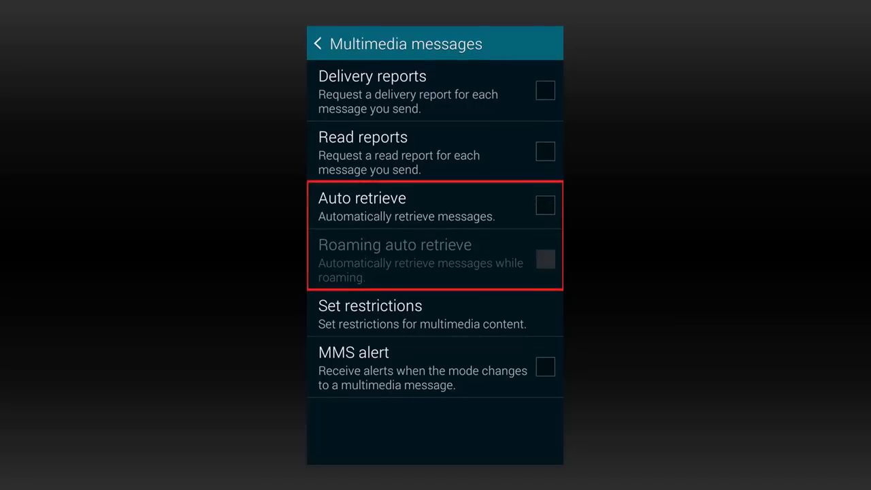